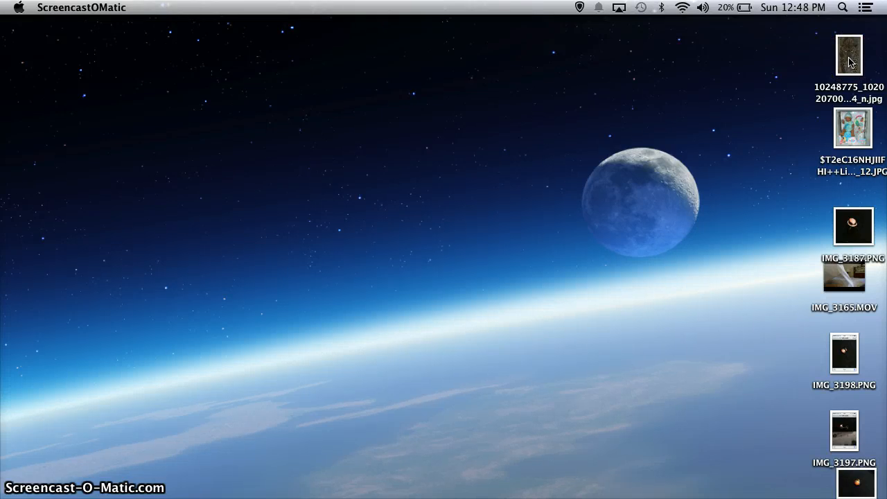
Step: Open the leopard JPG from the desktop in Preview and widen its window
double_click(848, 55)
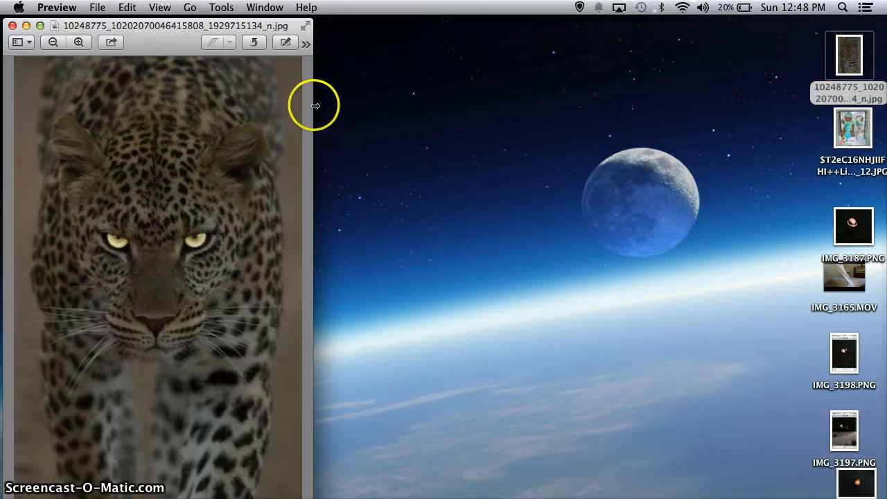
drag(312, 104, 481, 90)
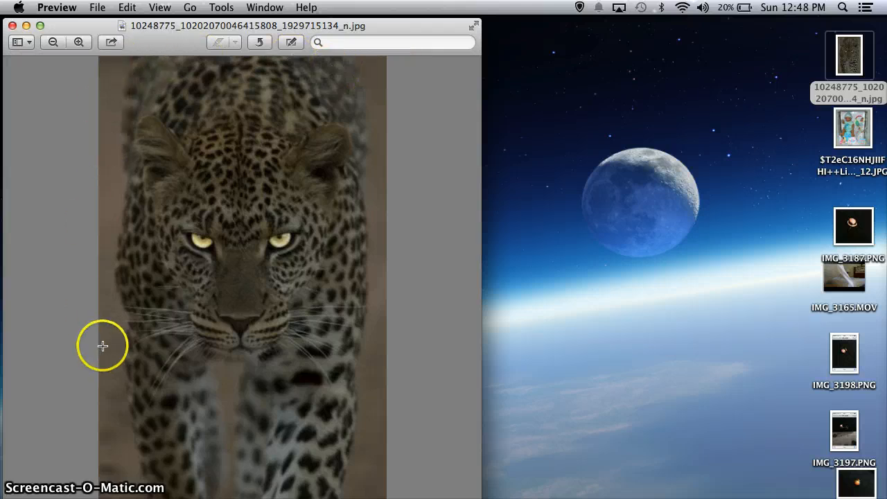
mouse_move(102, 382)
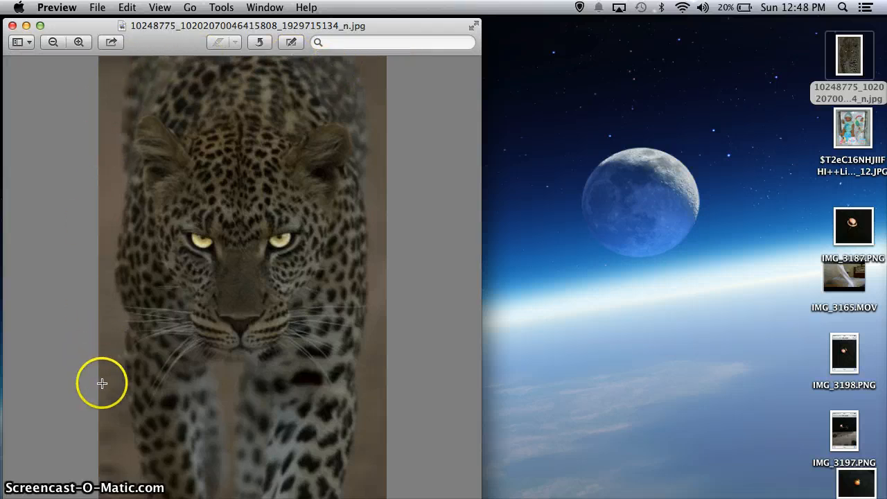
Step: Start a rectangular selection spanning the top of the photo above the leopard's head
drag(102, 374, 350, 380)
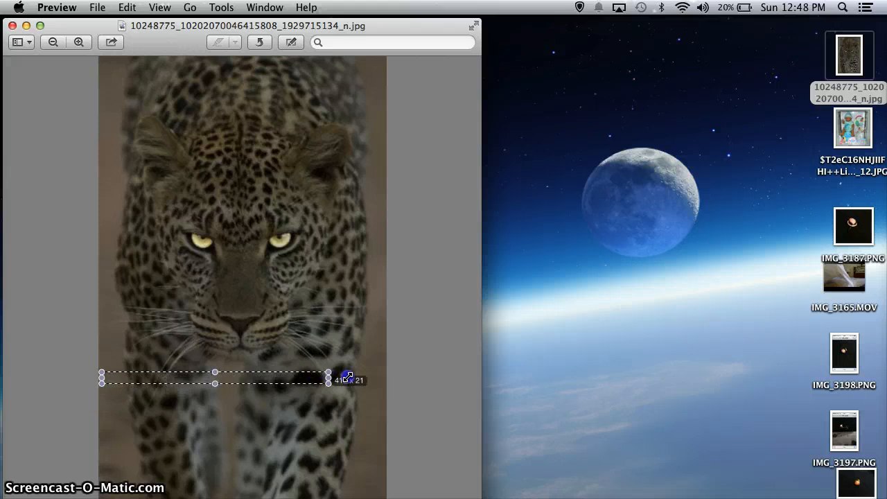
drag(329, 379, 393, 386)
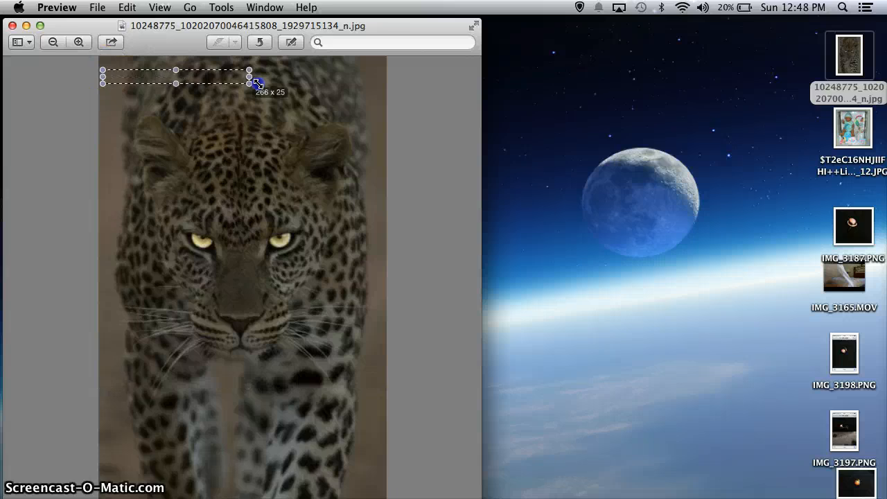
drag(250, 77, 387, 76)
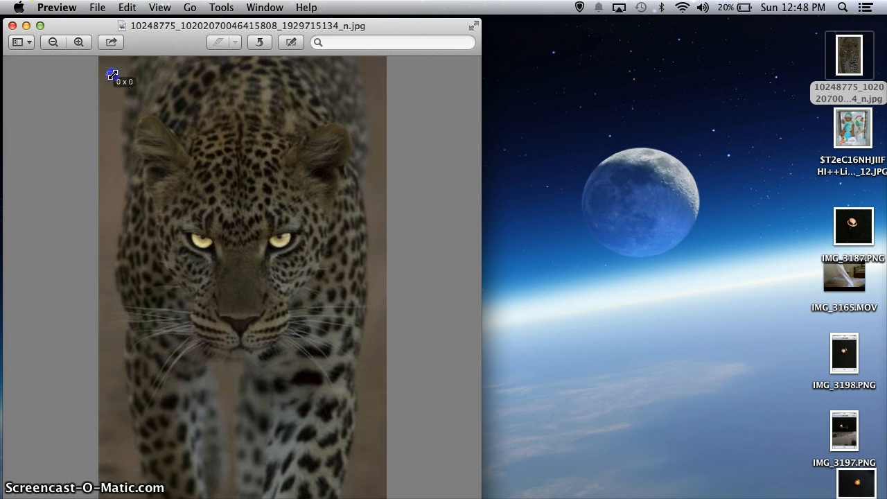
drag(111, 74, 343, 93)
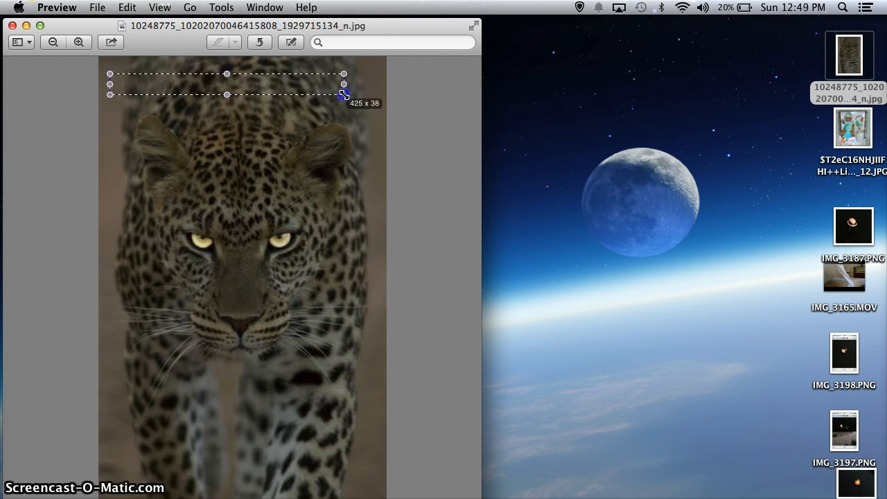
drag(344, 94, 356, 96)
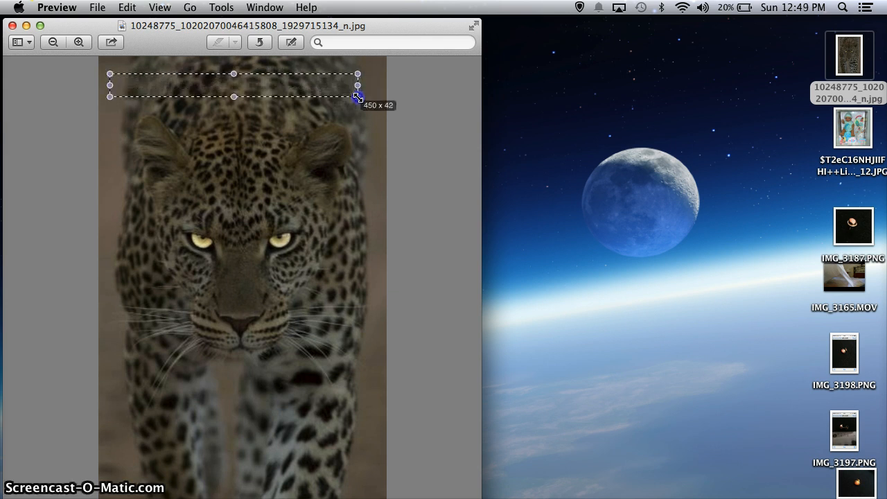
Step: Extend the selection down over the ears, face and upper body, trimming the right edge
drag(357, 97, 381, 152)
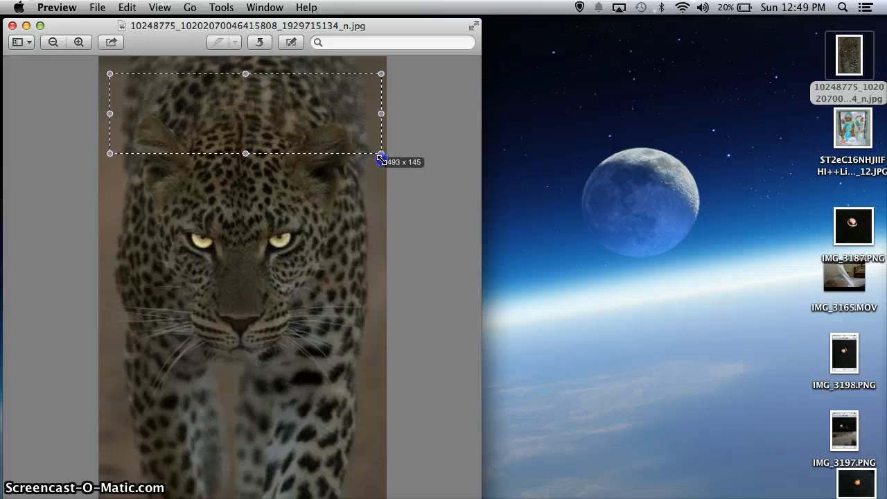
drag(382, 153, 394, 338)
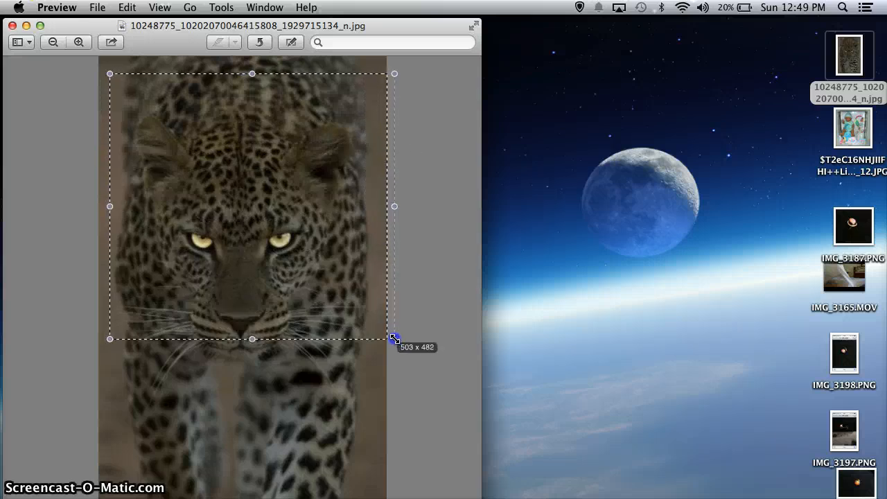
drag(394, 337, 375, 340)
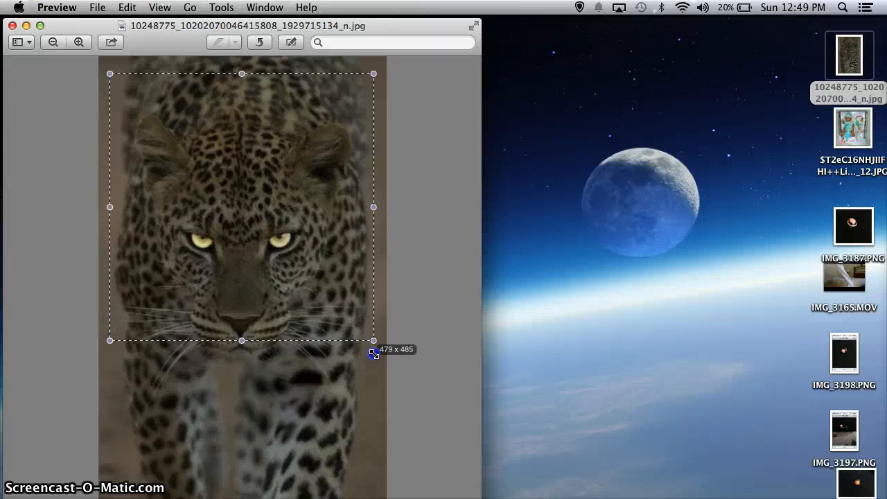
drag(374, 340, 378, 400)
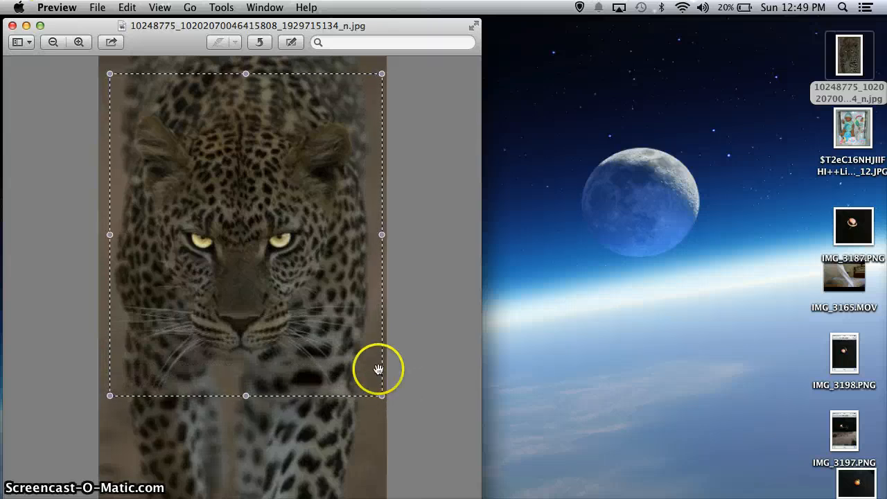
mouse_move(447, 87)
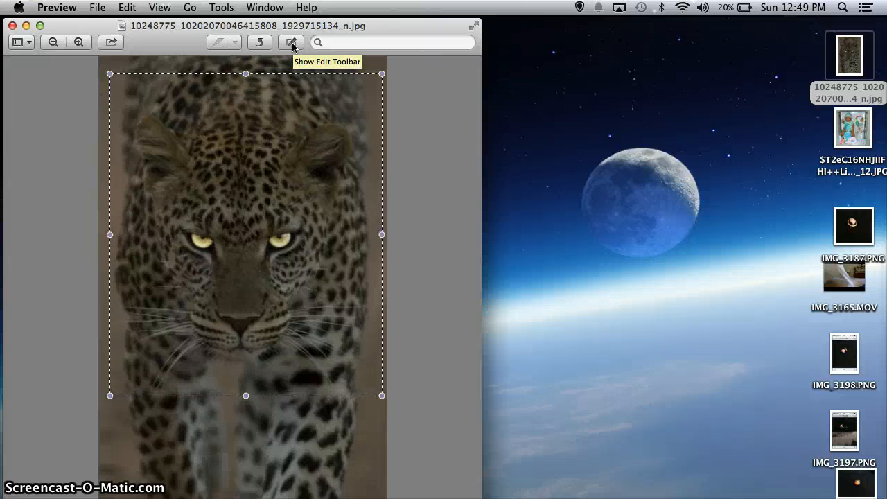
Step: Show the edit toolbar and crop the photo to the marked head-and-chest rectangle
click(290, 42)
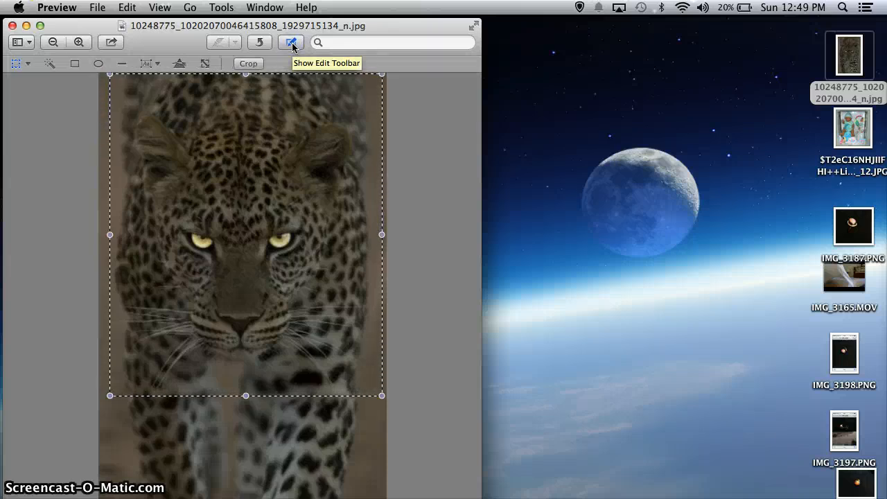
mouse_move(179, 69)
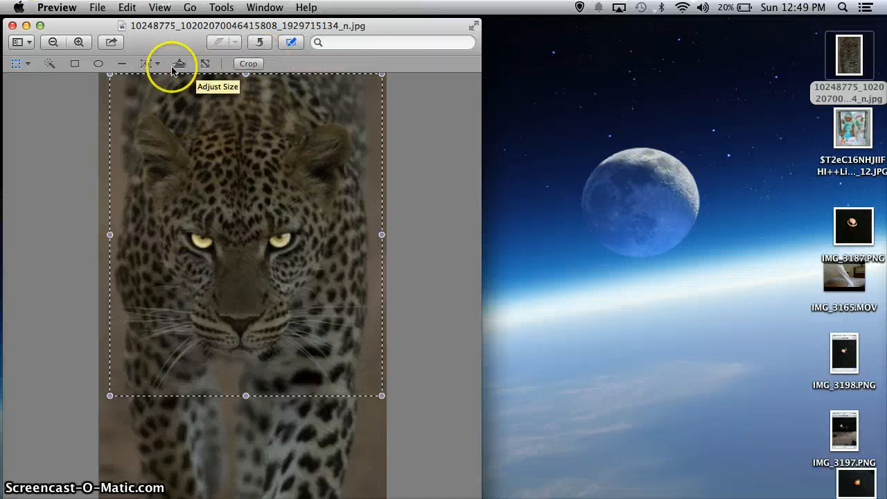
mouse_move(346, 71)
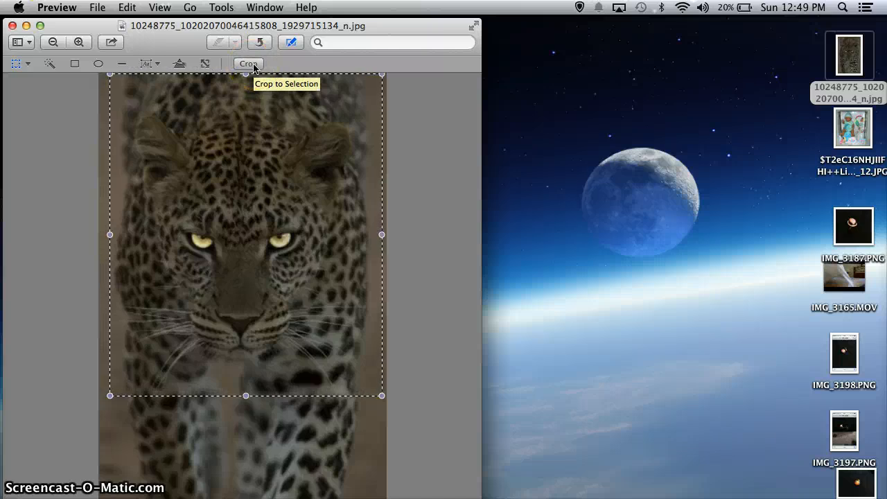
click(248, 63)
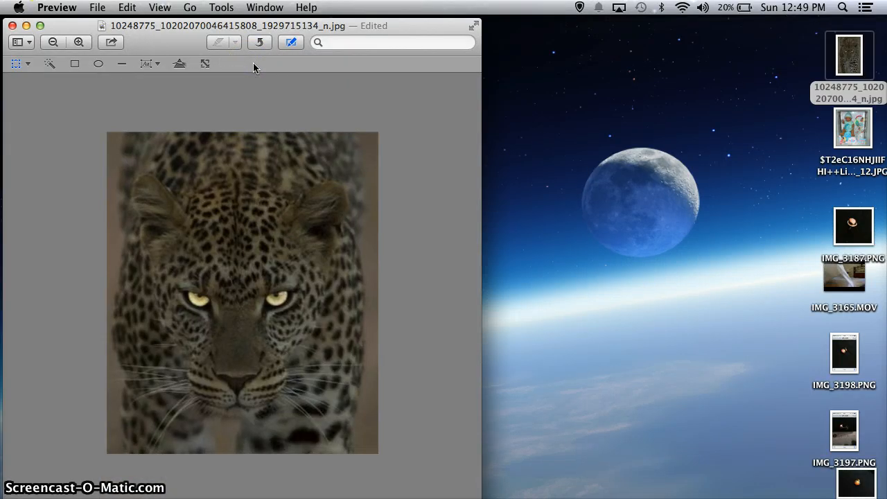
mouse_move(317, 103)
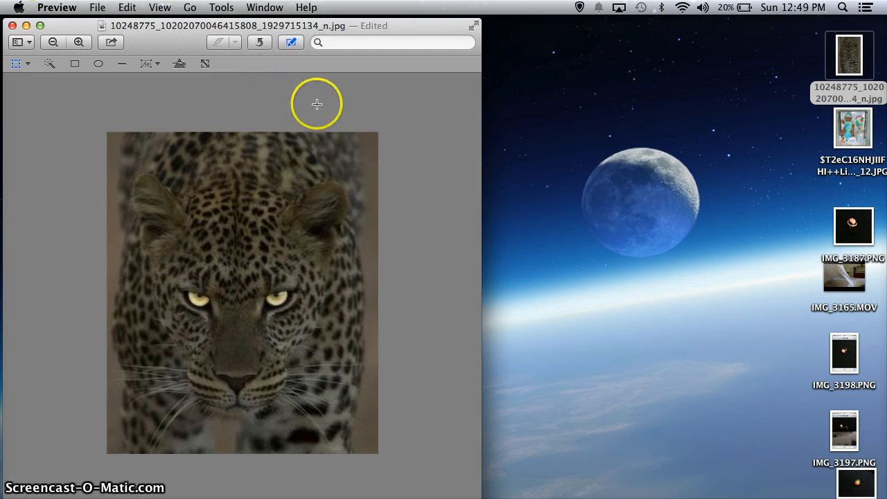
mouse_move(315, 96)
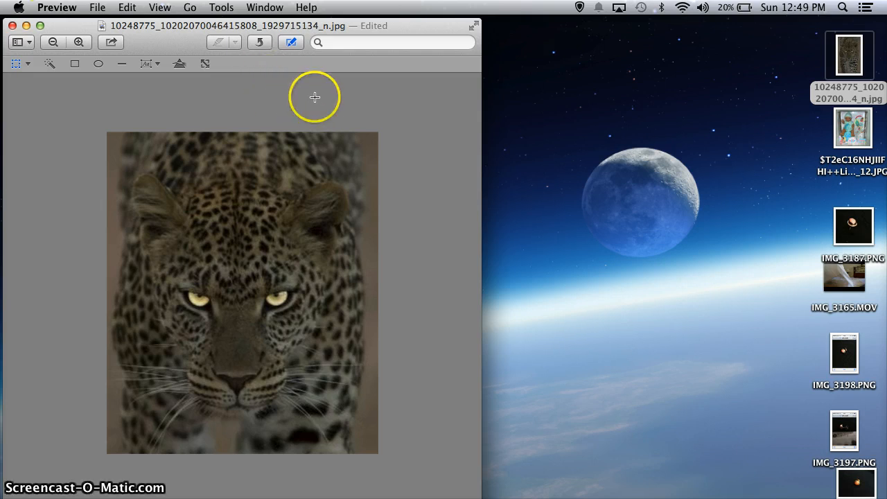
mouse_move(116, 149)
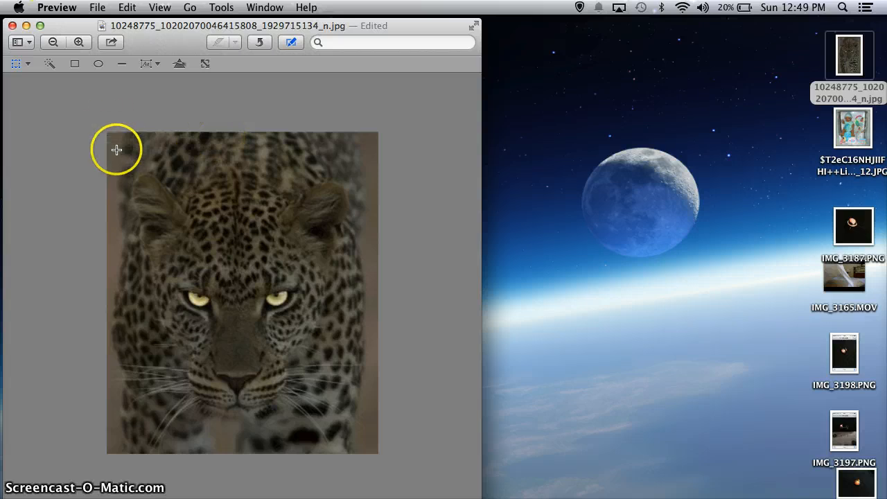
mouse_move(113, 145)
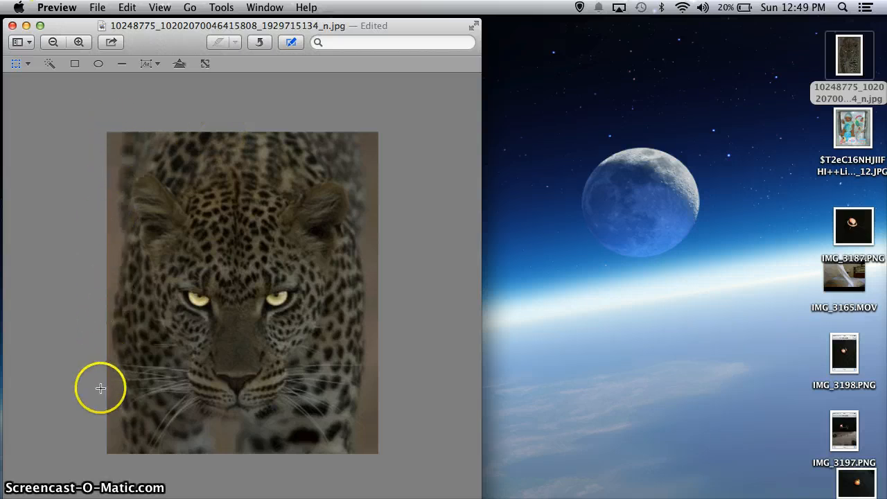
mouse_move(180, 456)
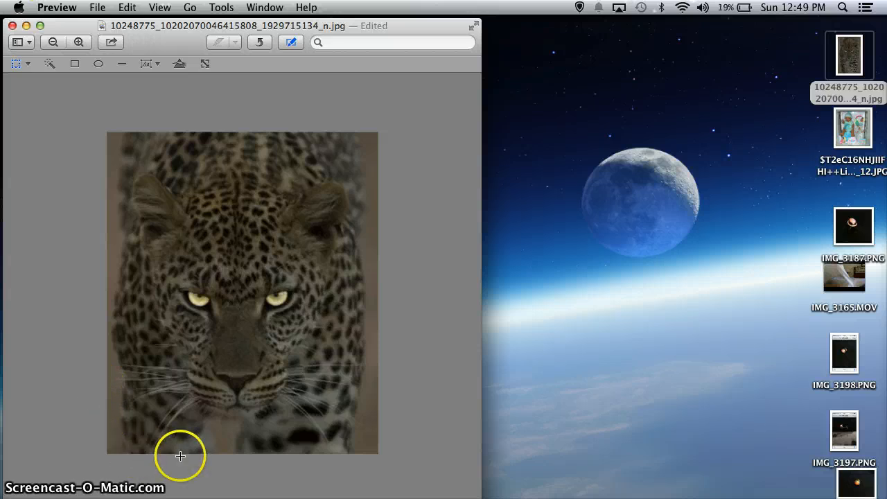
mouse_move(377, 445)
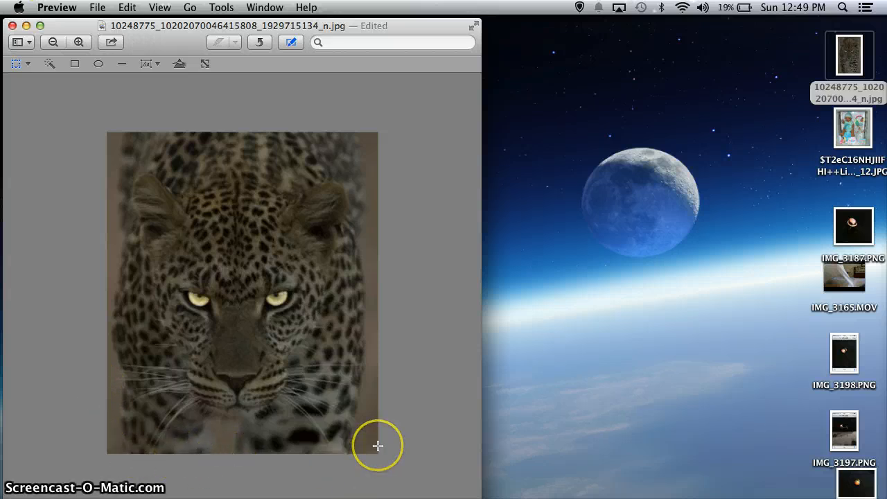
mouse_move(378, 432)
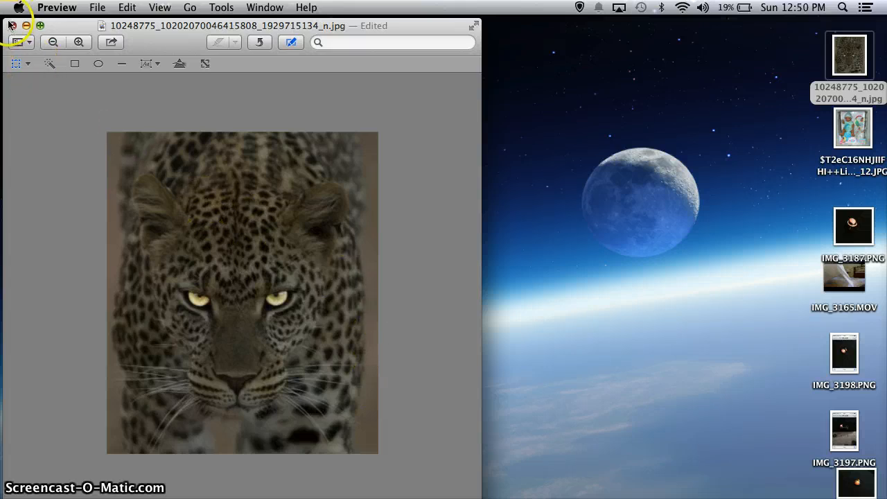
Step: Close the photo keeping the crop, then reopen the JPG from the desktop to verify
click(12, 25)
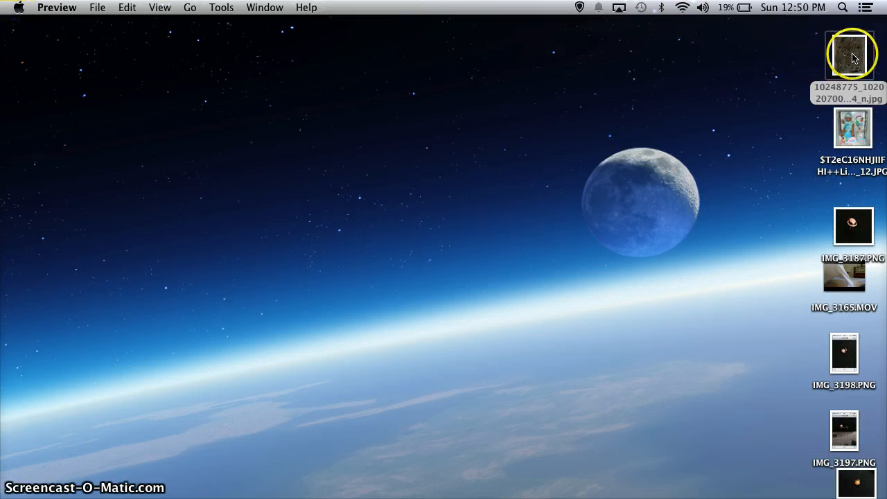
double_click(851, 54)
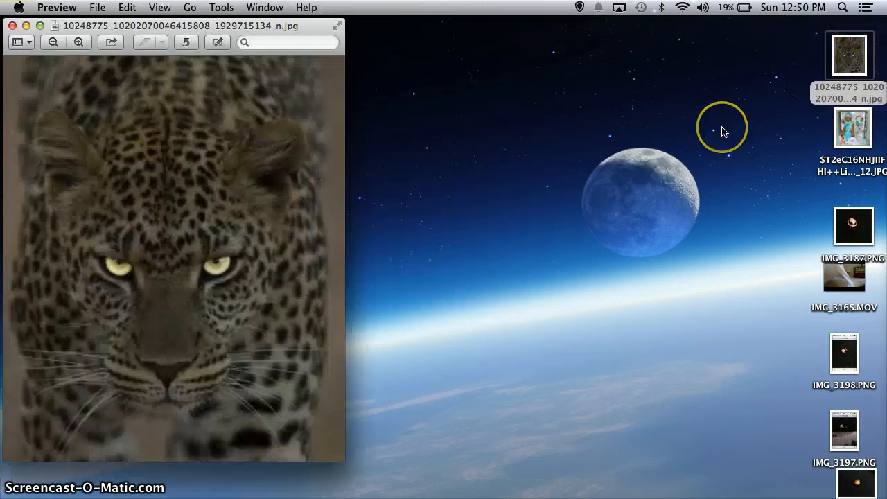
mouse_move(747, 186)
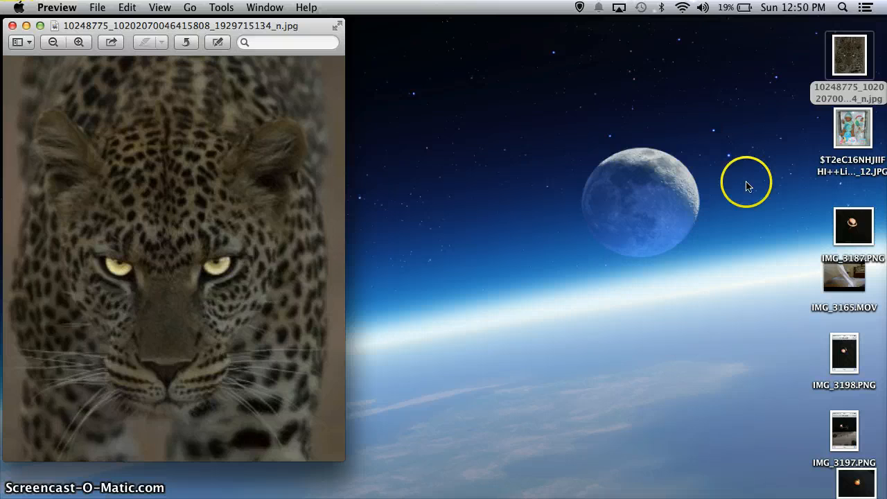
mouse_move(588, 253)
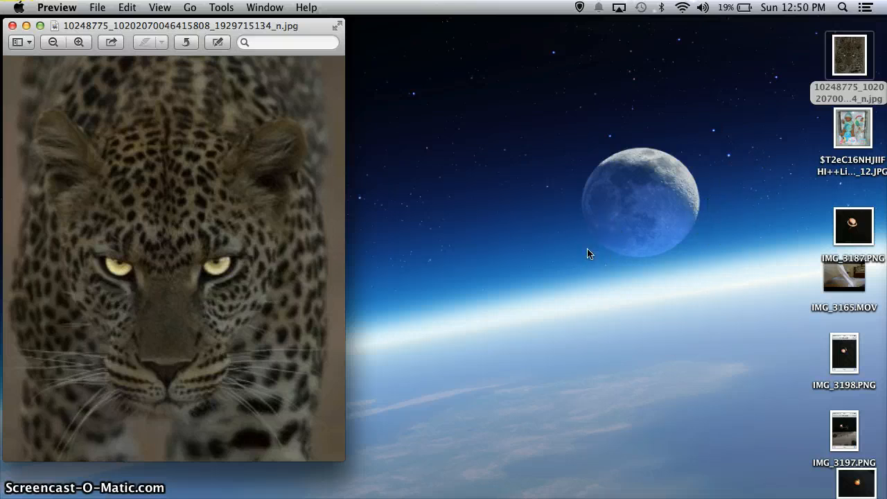